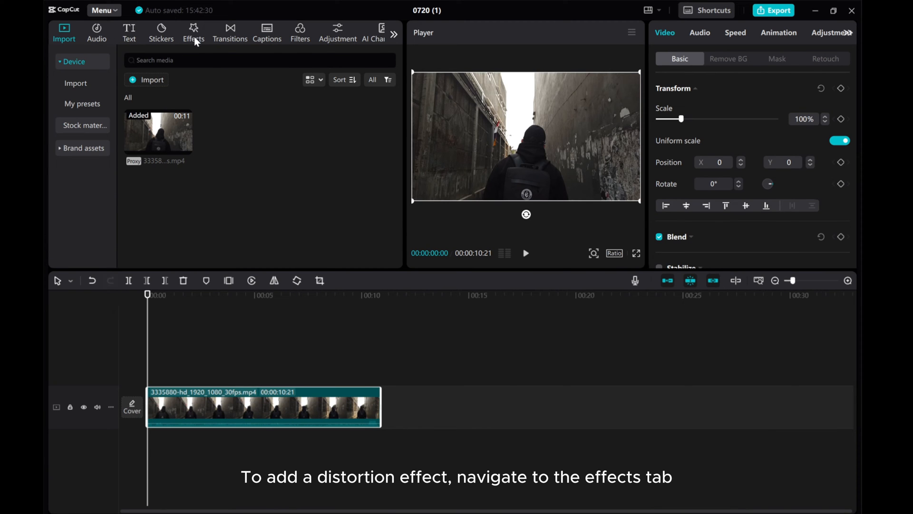
Step: Show the Distortion category under Video effects in the Effects library
left_click(193, 28)
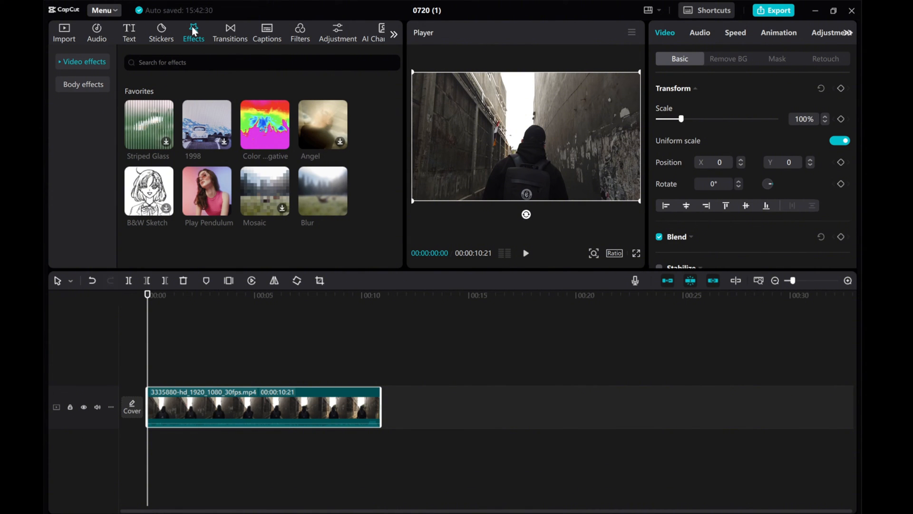
left_click(84, 61)
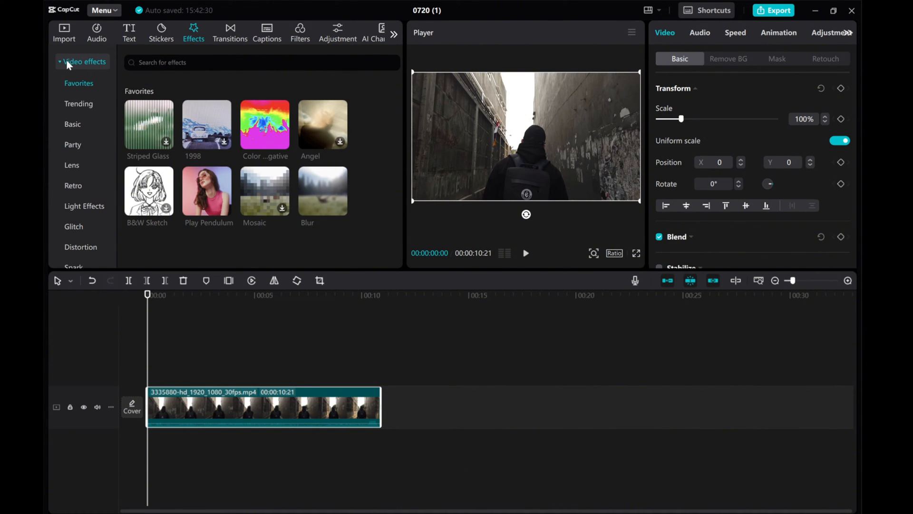
scroll("down", 3)
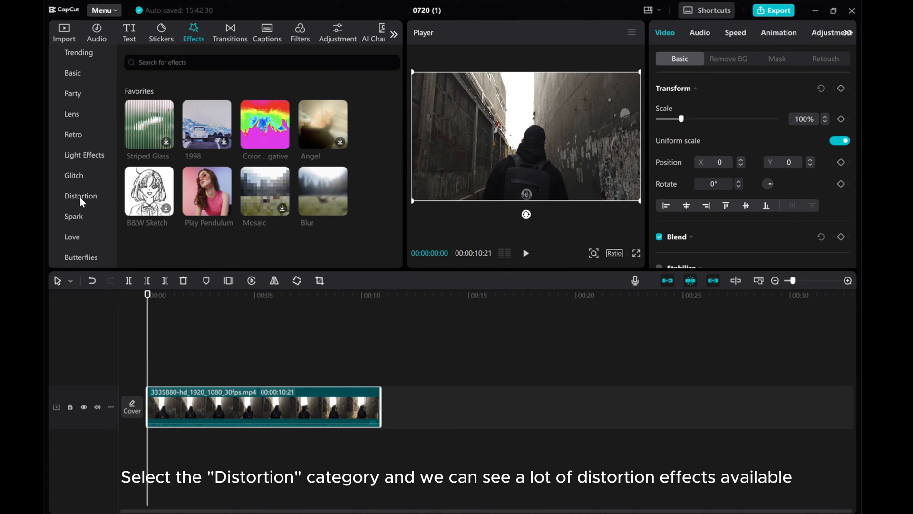
left_click(79, 196)
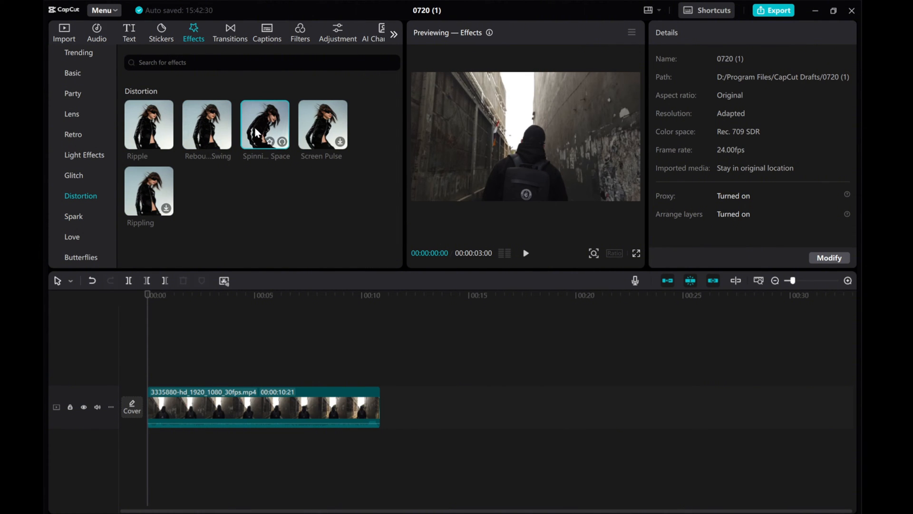
Step: Preview the distortion options and download the Screen Pulse and Rippling effects
left_click(525, 253)
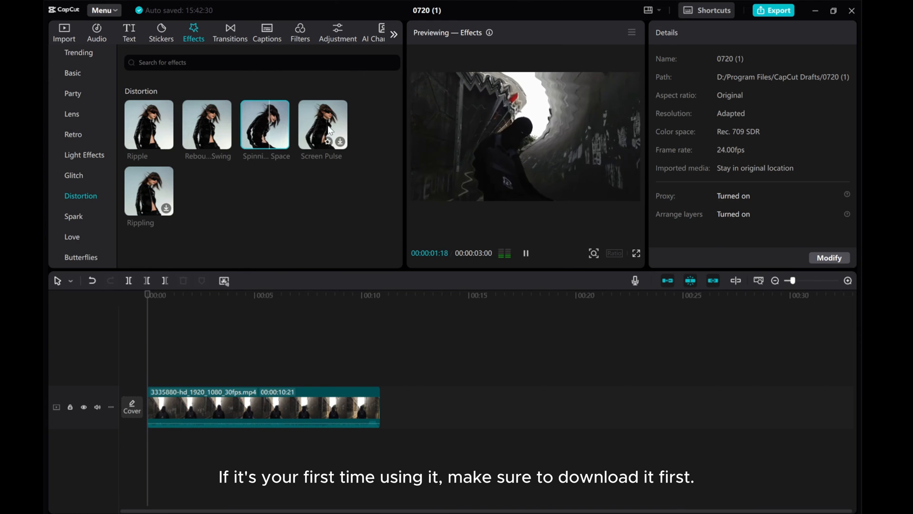
left_click(322, 124)
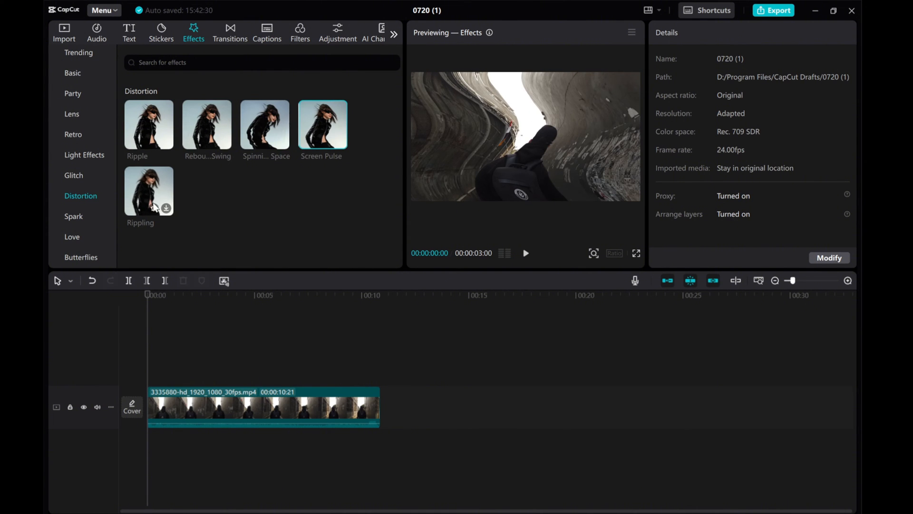
left_click(525, 253)
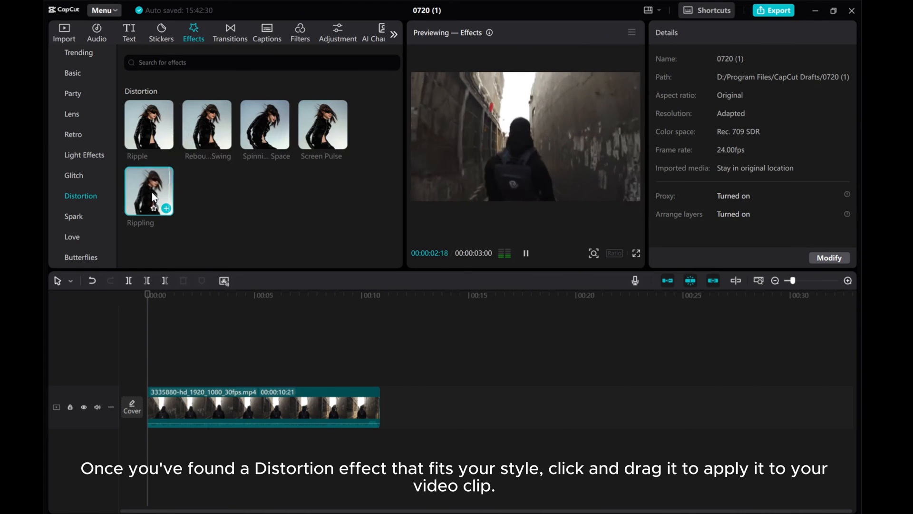
left_click(525, 253)
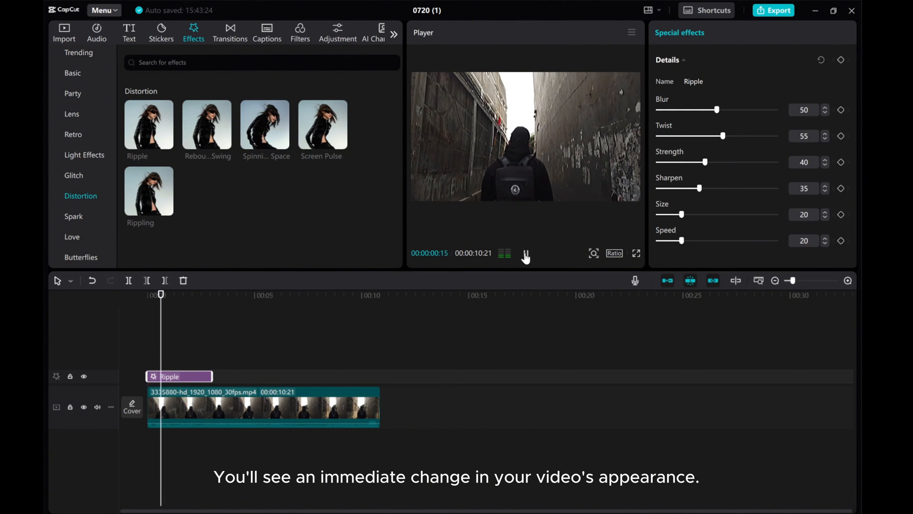
Step: Play the clip to review the Ripple effect stretched across its full duration, then remove it
left_click(523, 253)
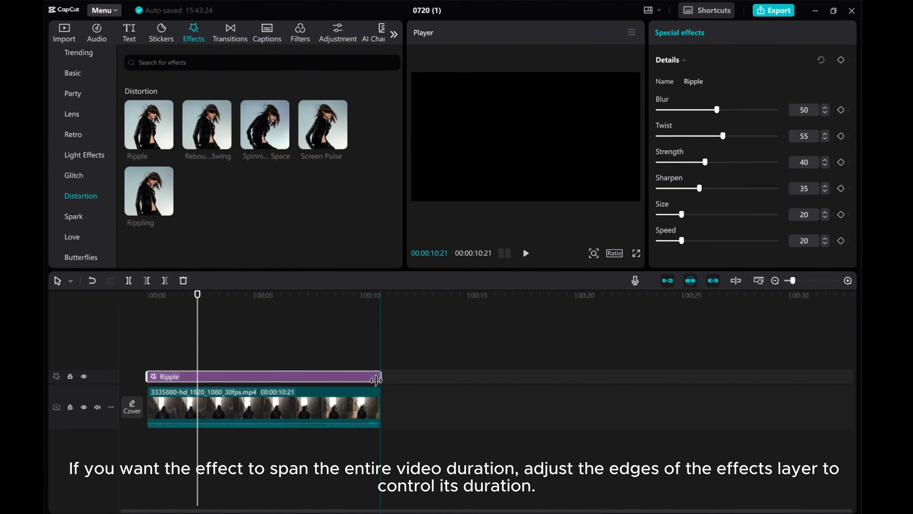
left_click(525, 253)
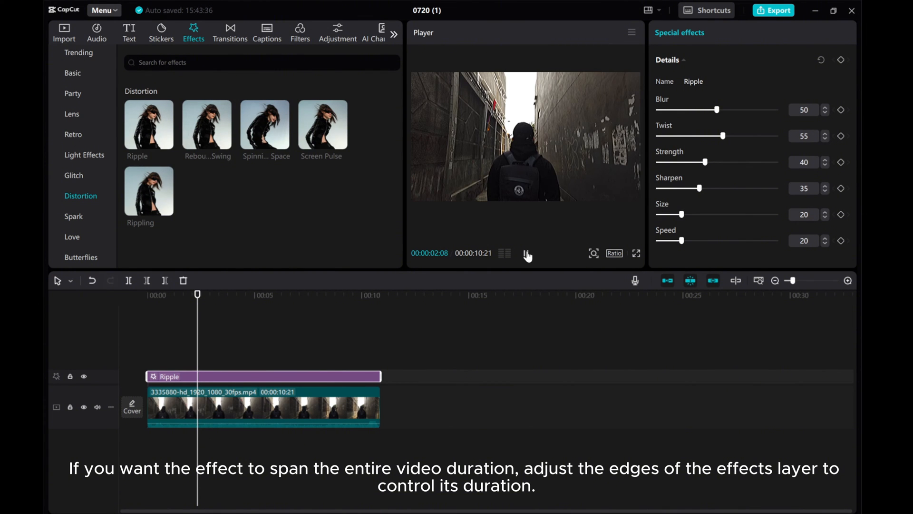
left_click(526, 254)
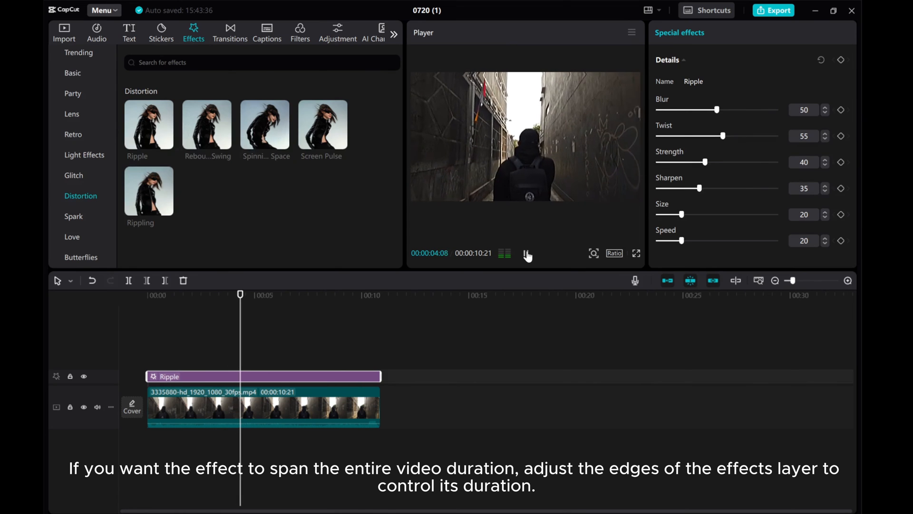
left_click(525, 253)
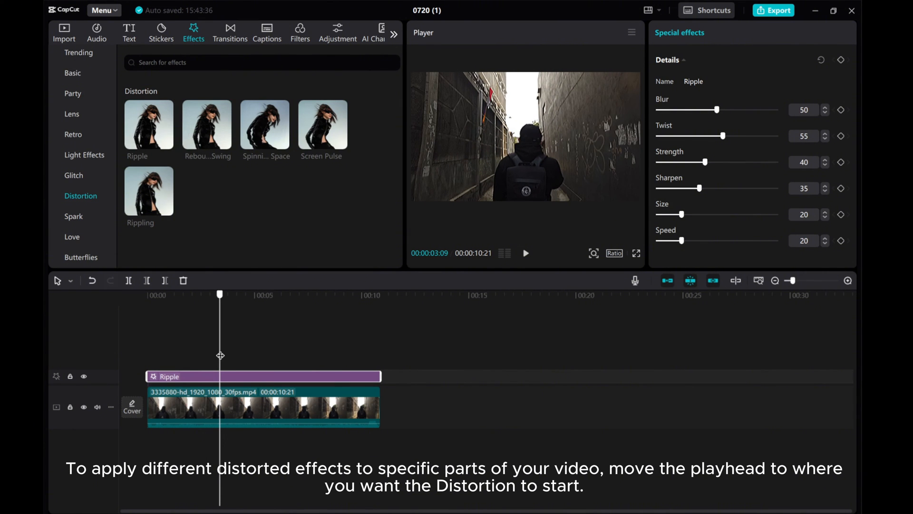
mouse_move(232, 357)
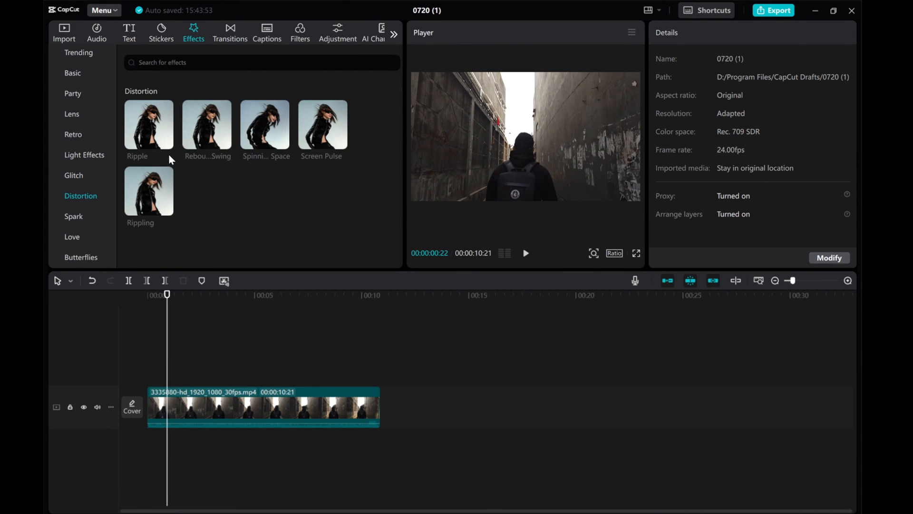
Step: Place Ripple, Rippling and Screen Pulse over three separate short stretches of the clip
left_click(148, 124)
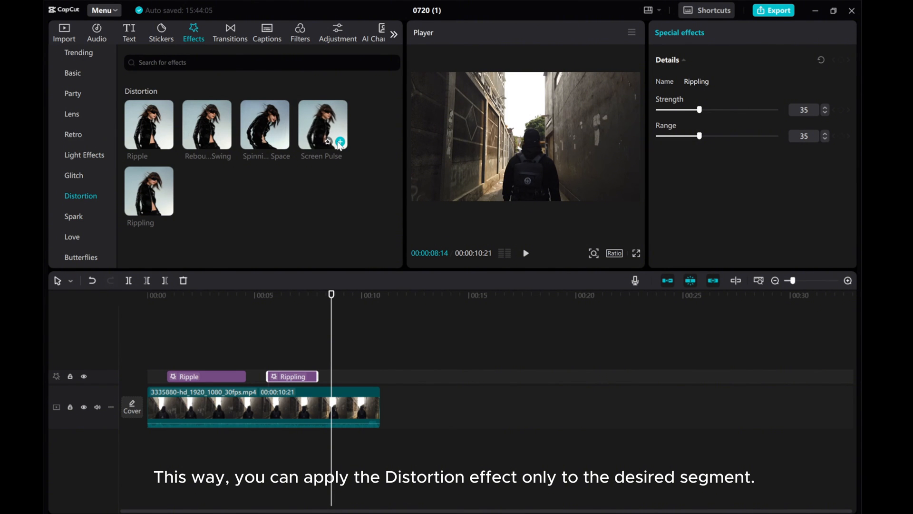
left_click(339, 142)
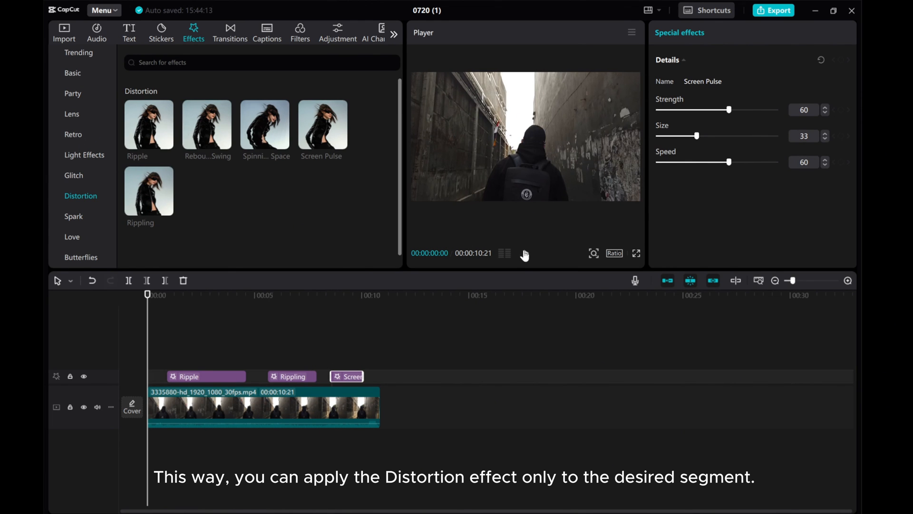
Step: Play through the clip to review all three distortion effects
left_click(524, 253)
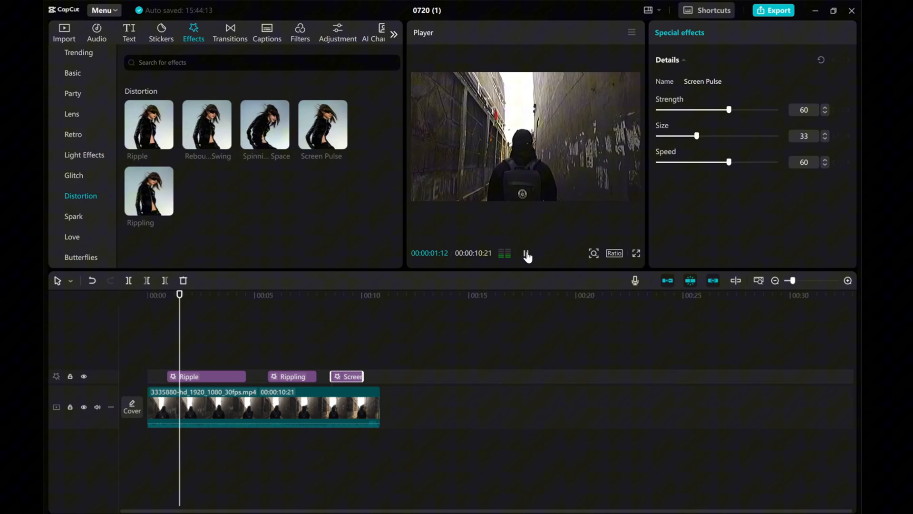
left_click(525, 253)
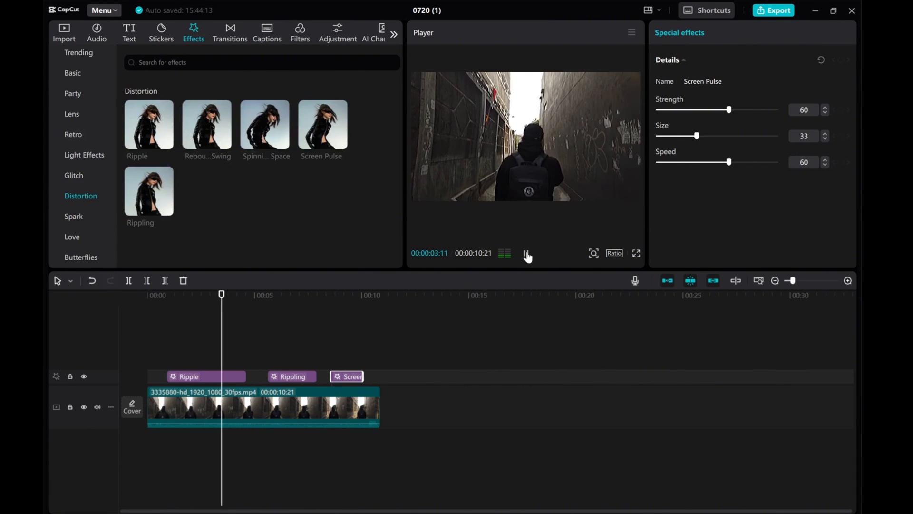
left_click(526, 253)
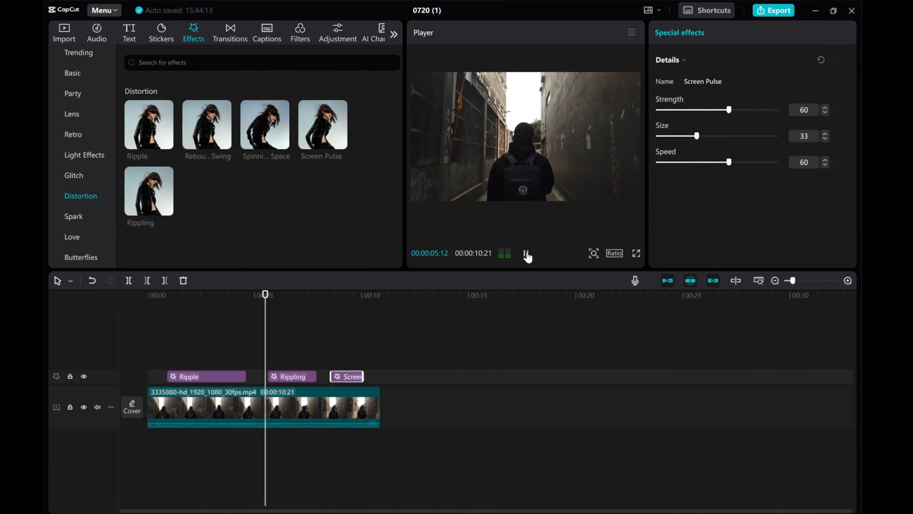
left_click(523, 253)
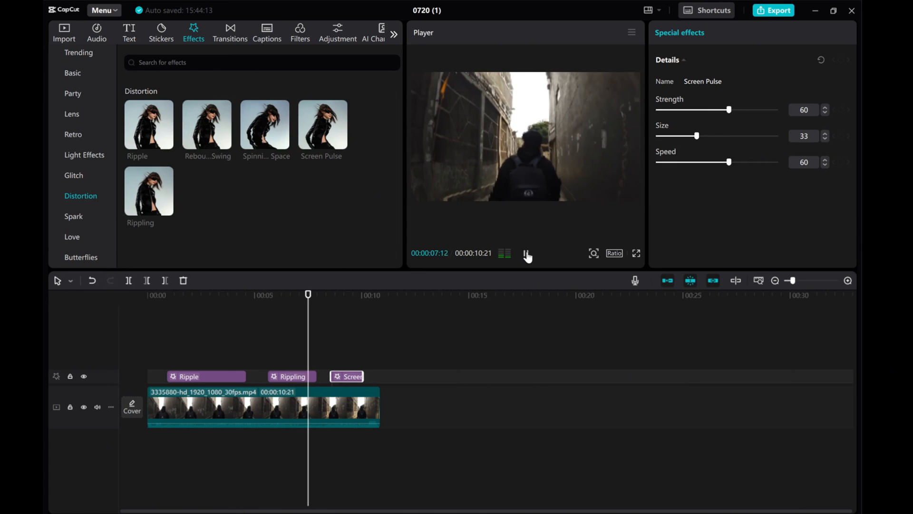
left_click(525, 253)
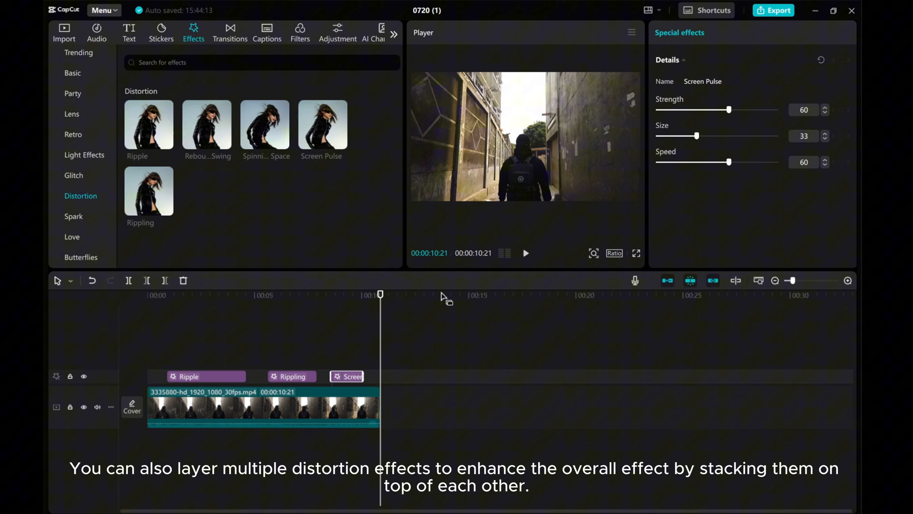
mouse_move(382, 343)
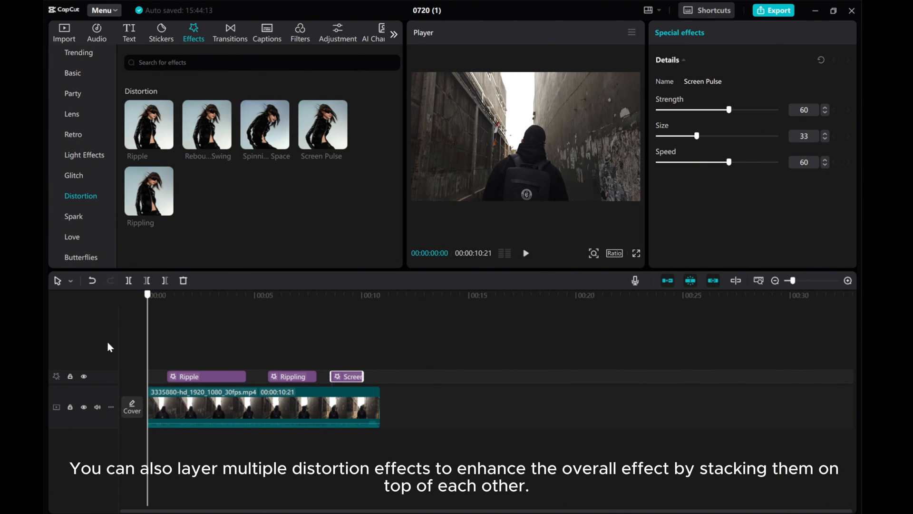
mouse_move(211, 138)
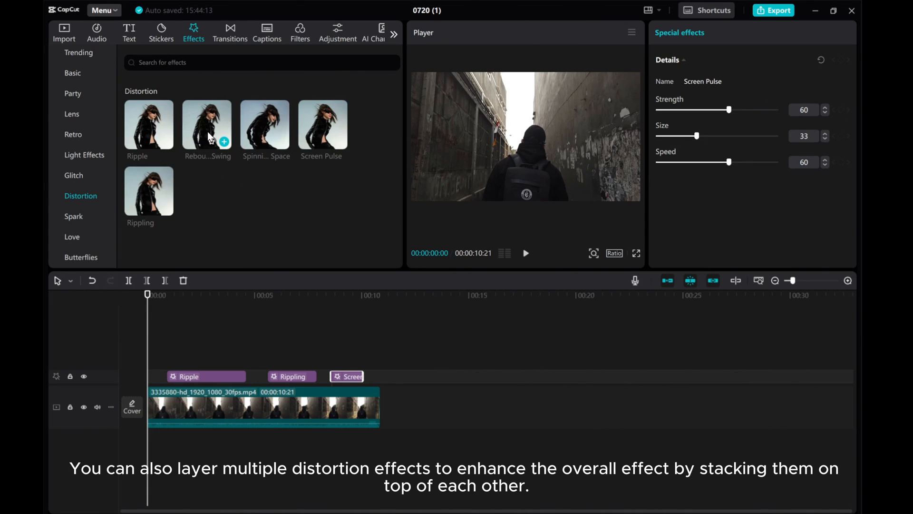
mouse_move(322, 135)
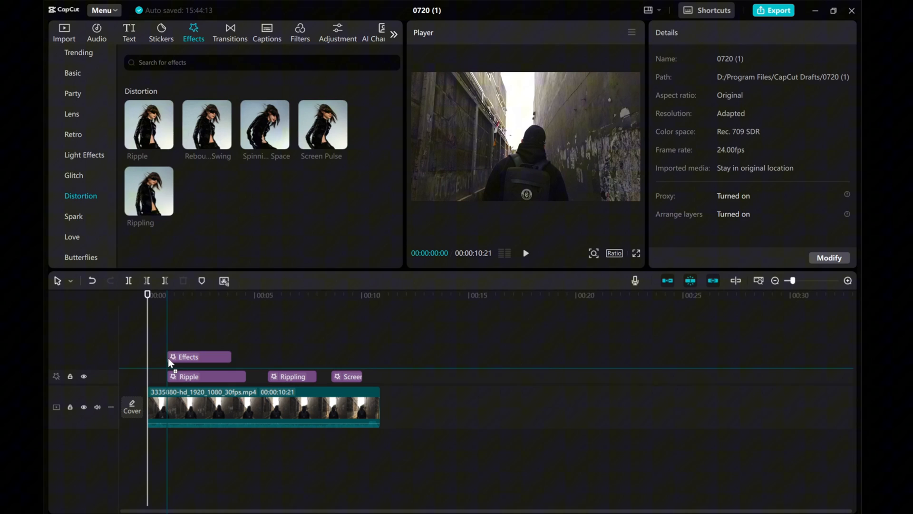
Step: Stack a second Rippling effect on a track above the Ripple section and review playback
left_click(197, 360)
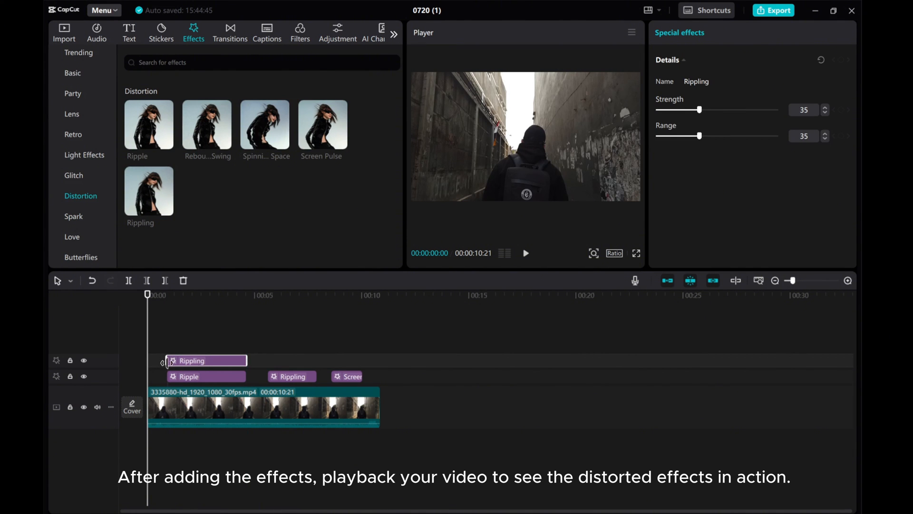
left_click(525, 253)
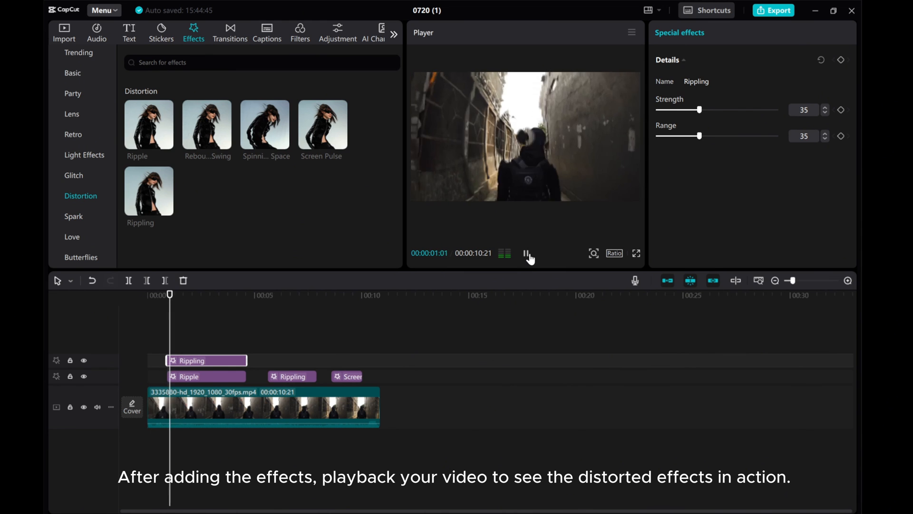
left_click(523, 254)
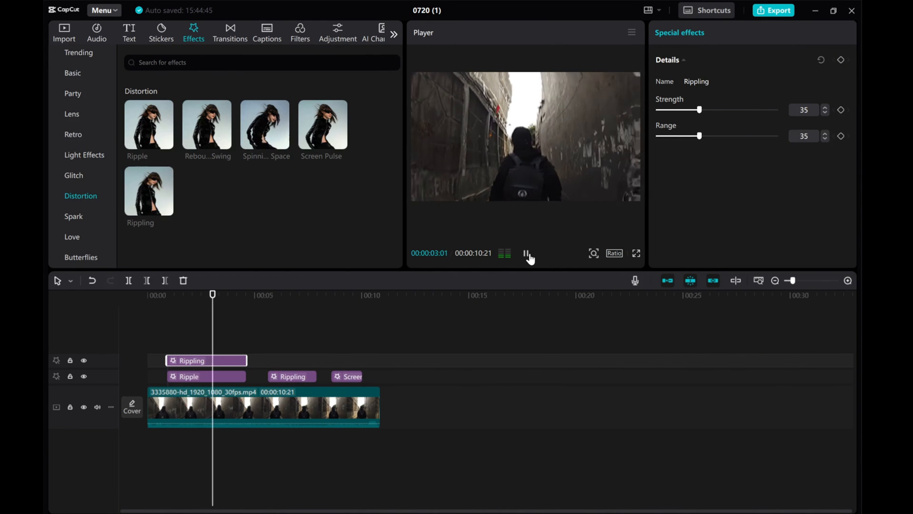
left_click(527, 256)
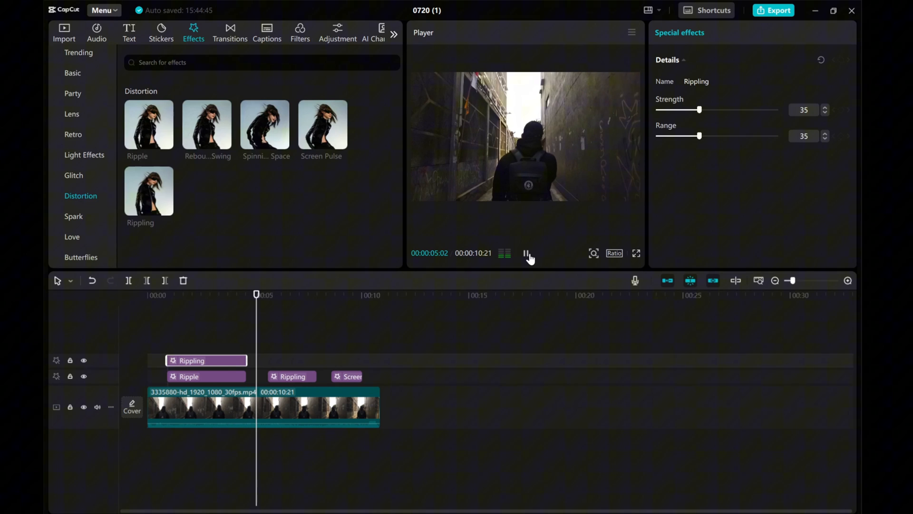
left_click(525, 253)
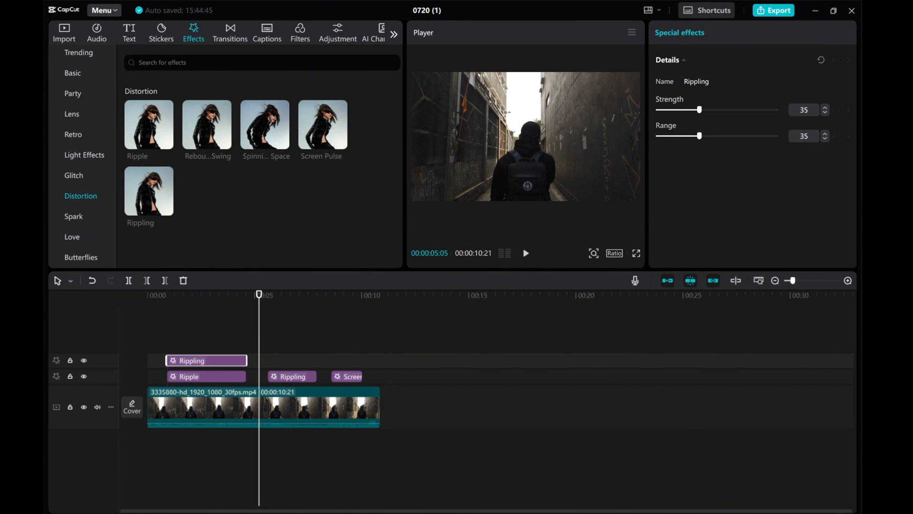
Step: Bring up the export settings for the finished video
left_click(774, 9)
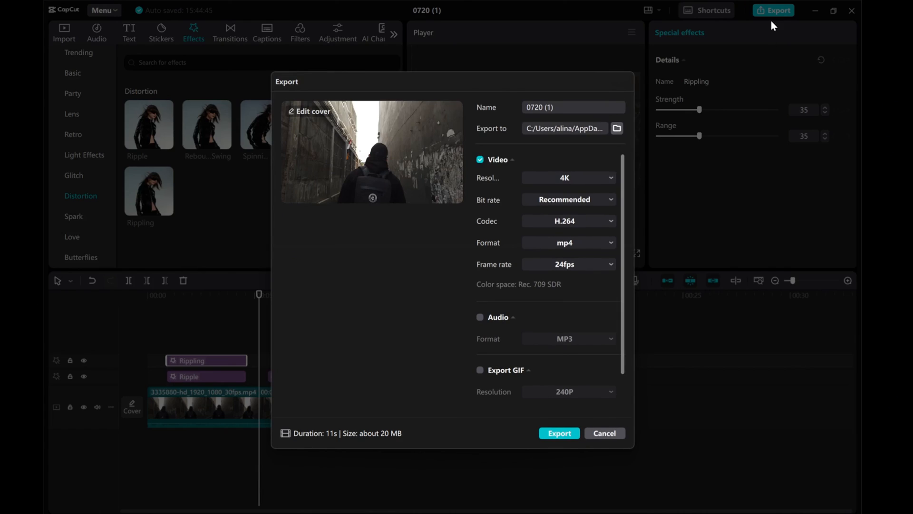